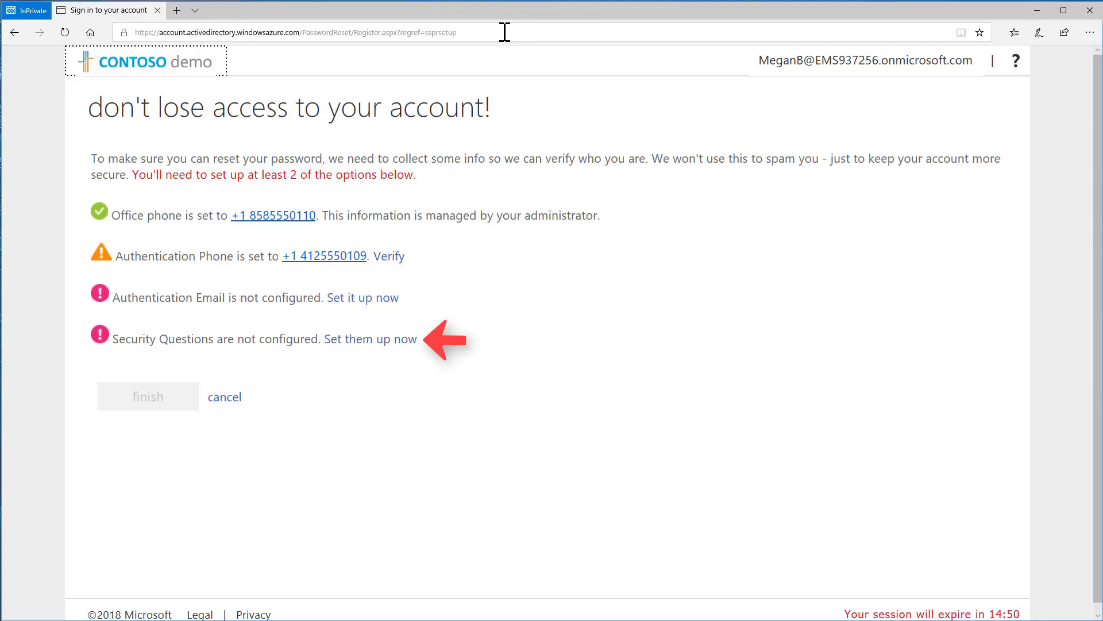
Step: Set up the five security questions, then finish registration with all four options checked
left_click(370, 339)
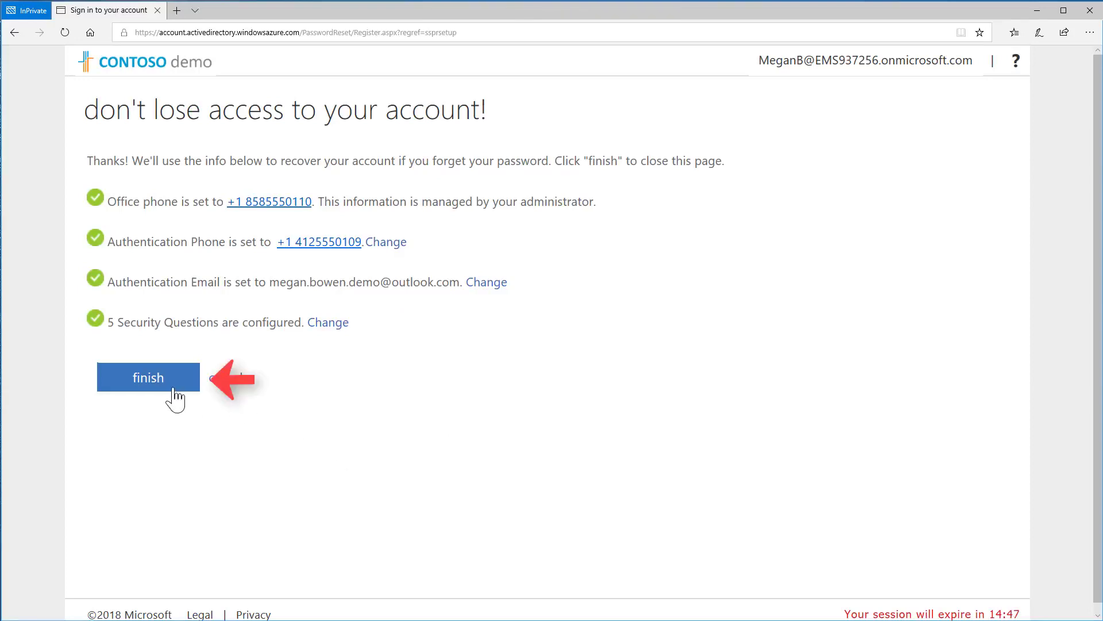
left_click(148, 377)
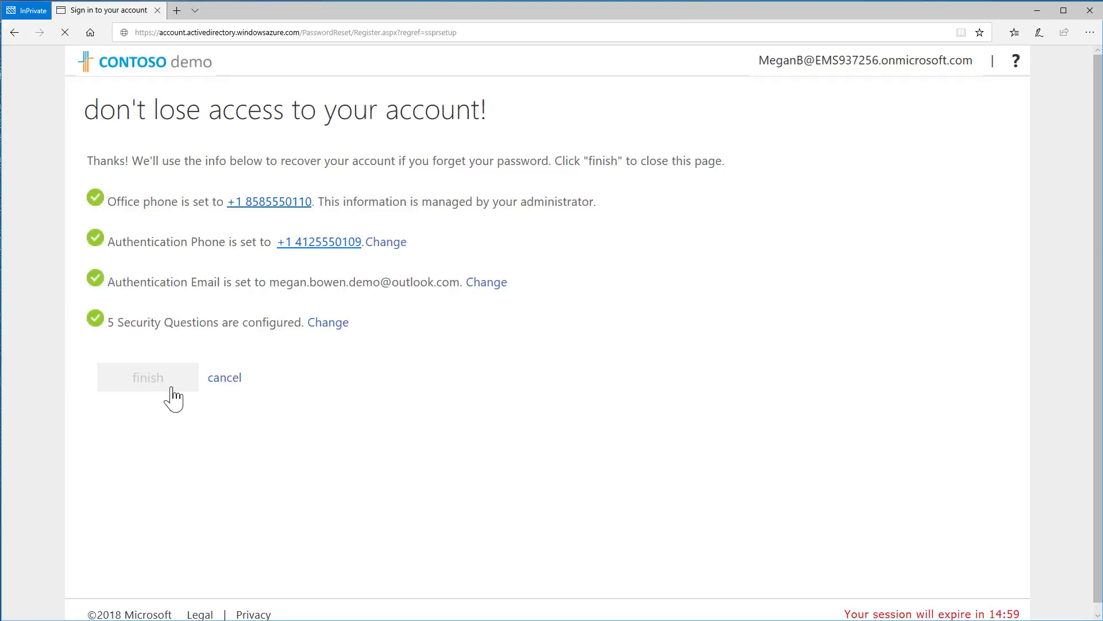
left_click(148, 377)
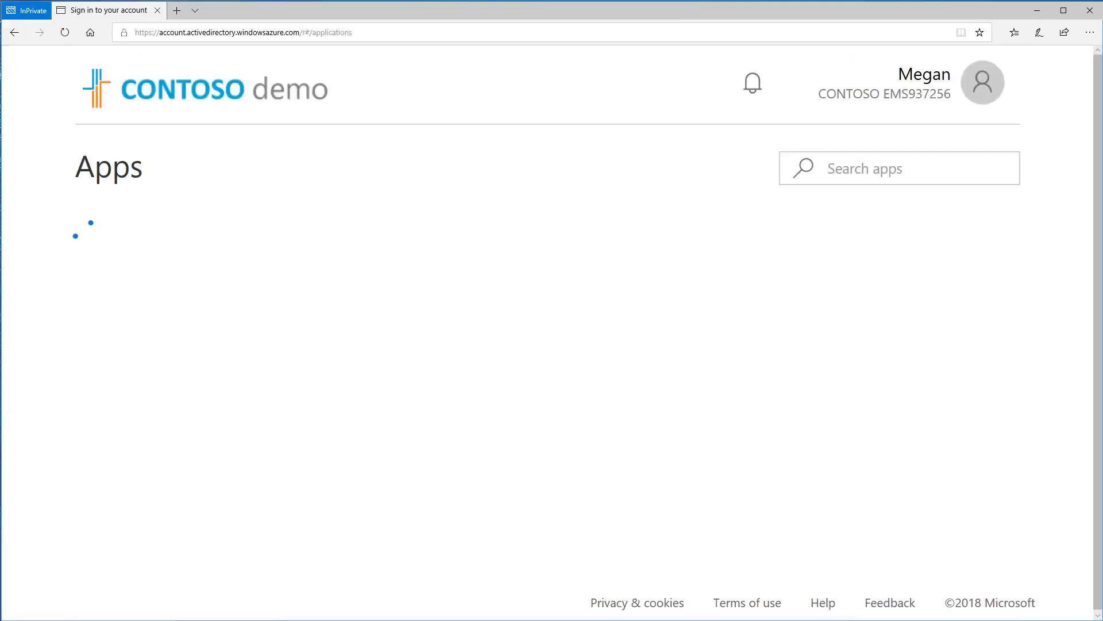